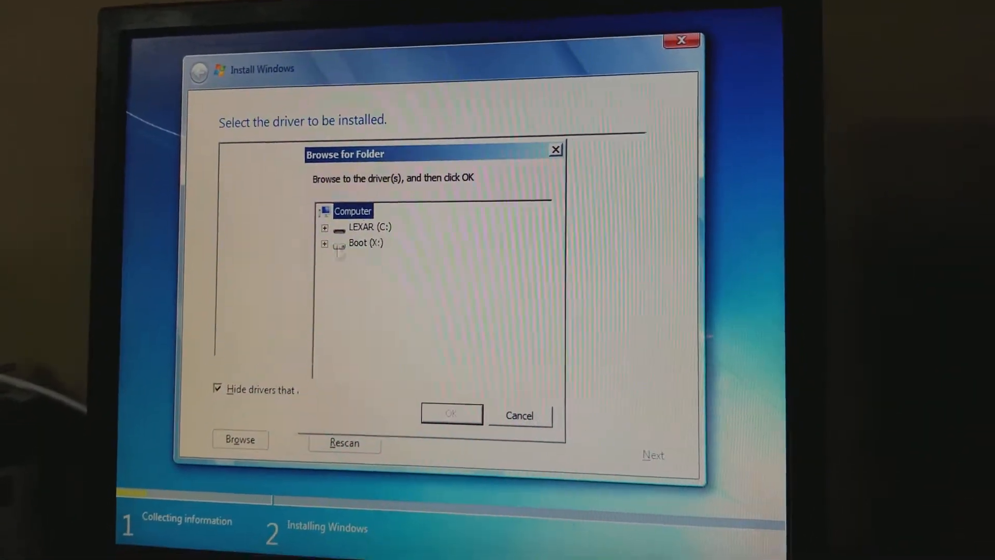
Browse to the z420 subfolder on the LEXAR (C:) drive and search it for drivers.
left_click(325, 228)
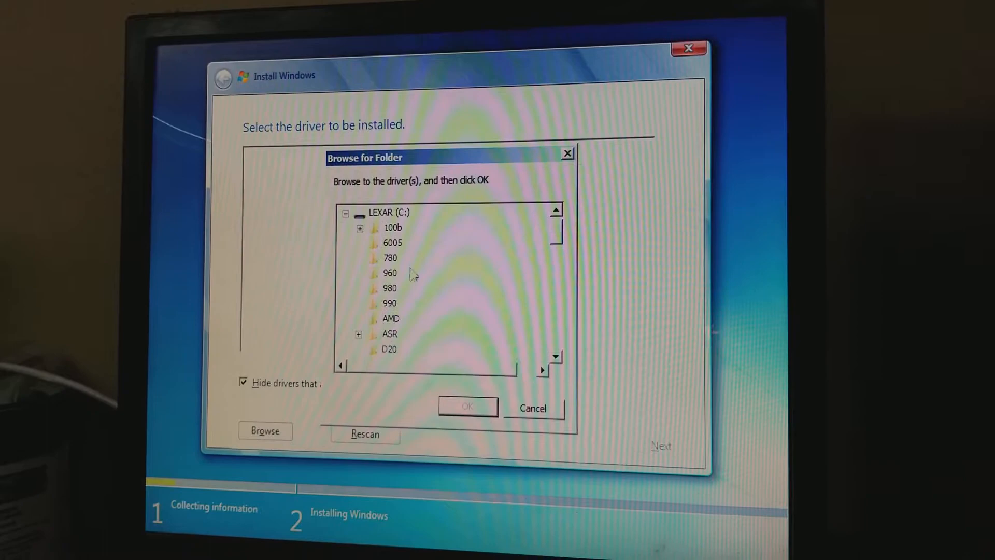
scroll("down", 3)
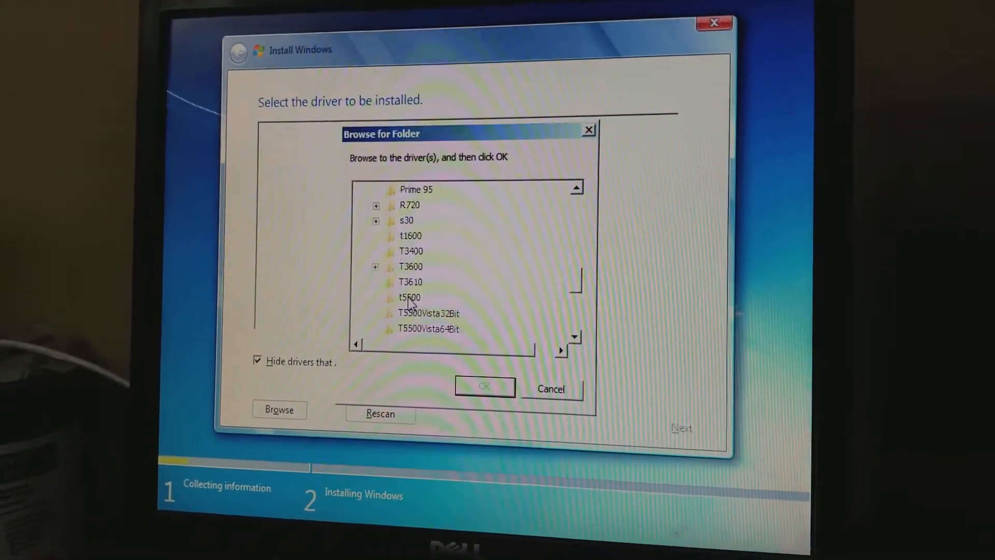
scroll("down", 3)
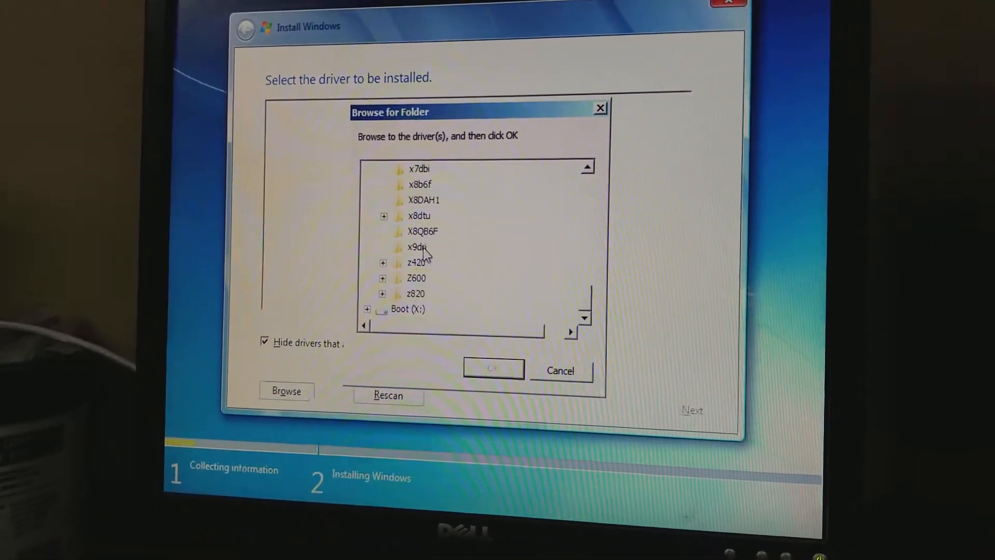
left_click(383, 262)
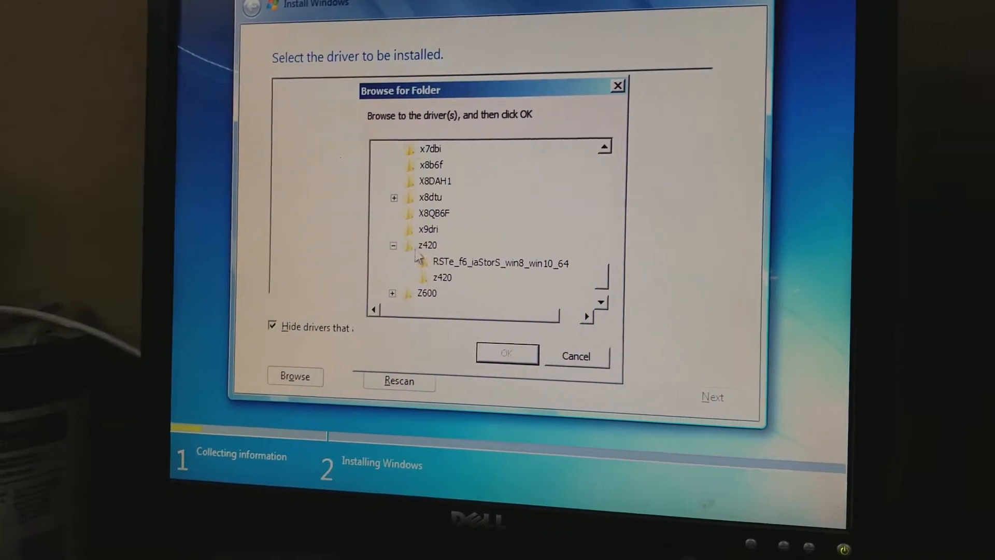
left_click(443, 276)
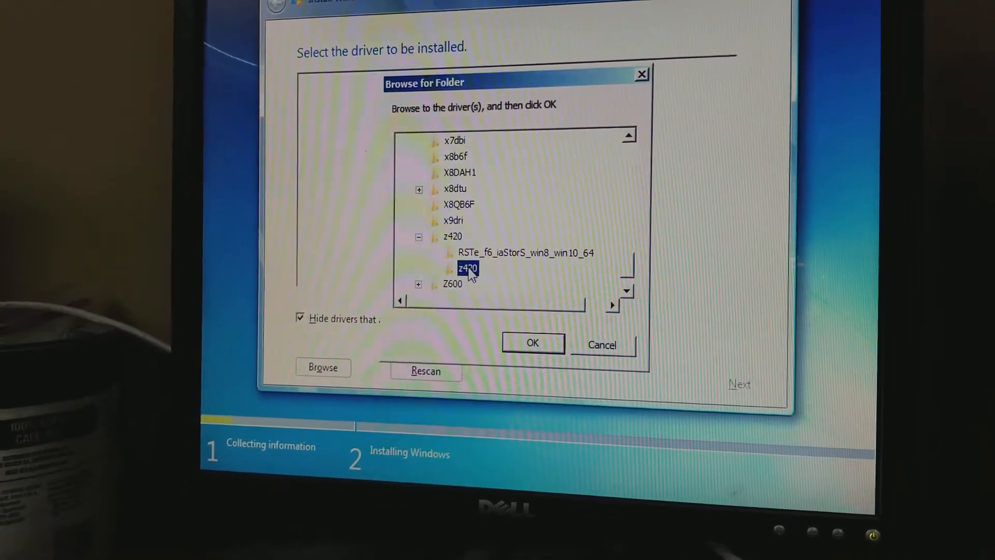
left_click(533, 344)
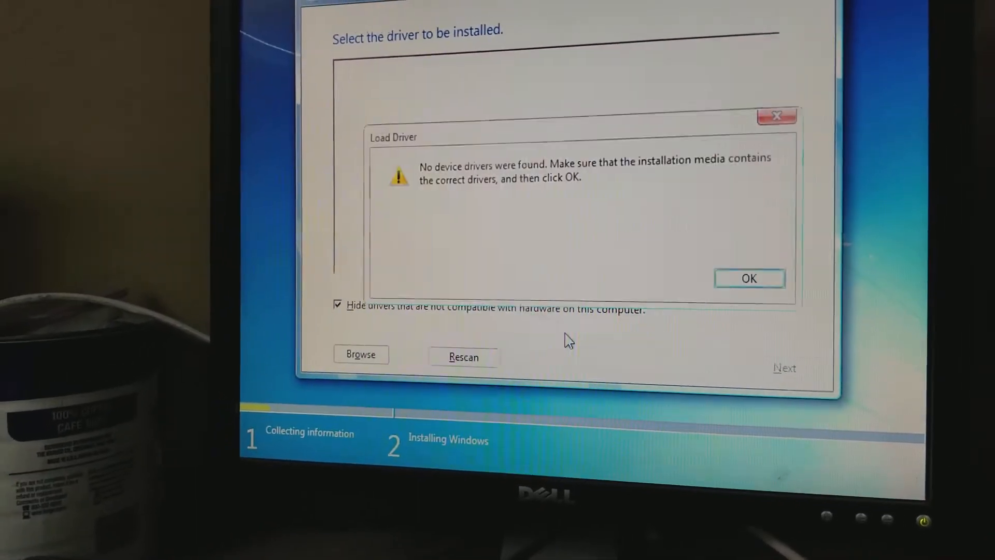
Dismiss the warning and choose RSTe_f6_iaStorA_win7_64 under T3600 as the driver folder.
left_click(748, 278)
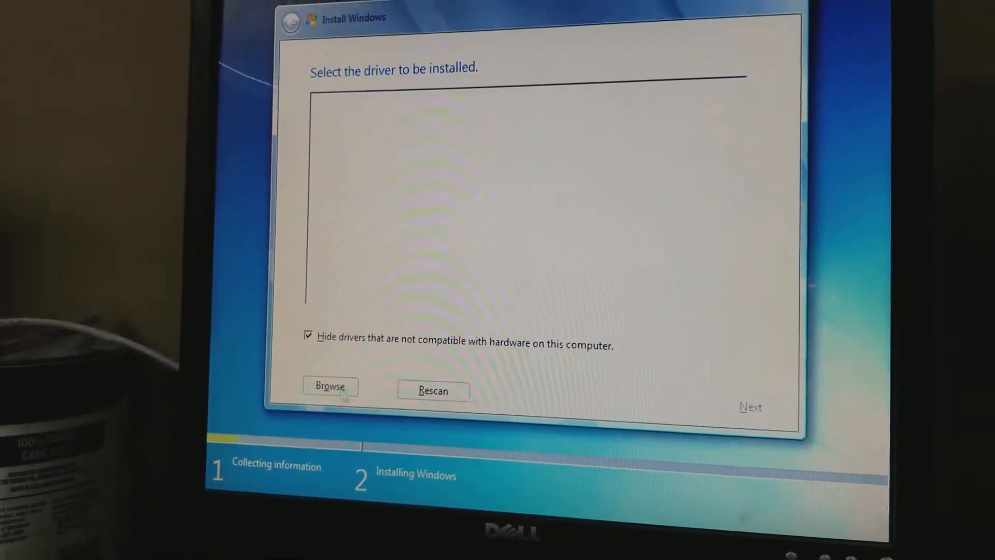
left_click(330, 385)
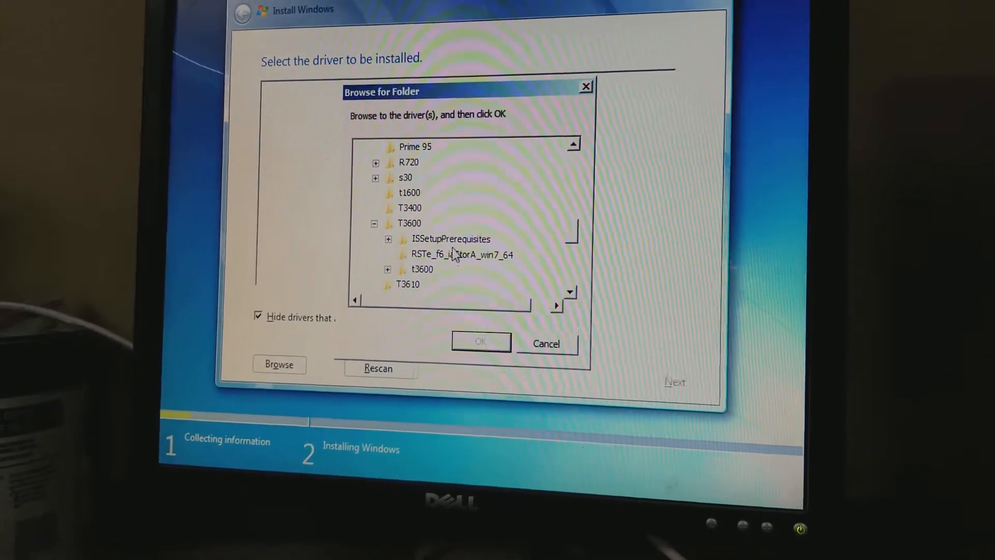
left_click(480, 341)
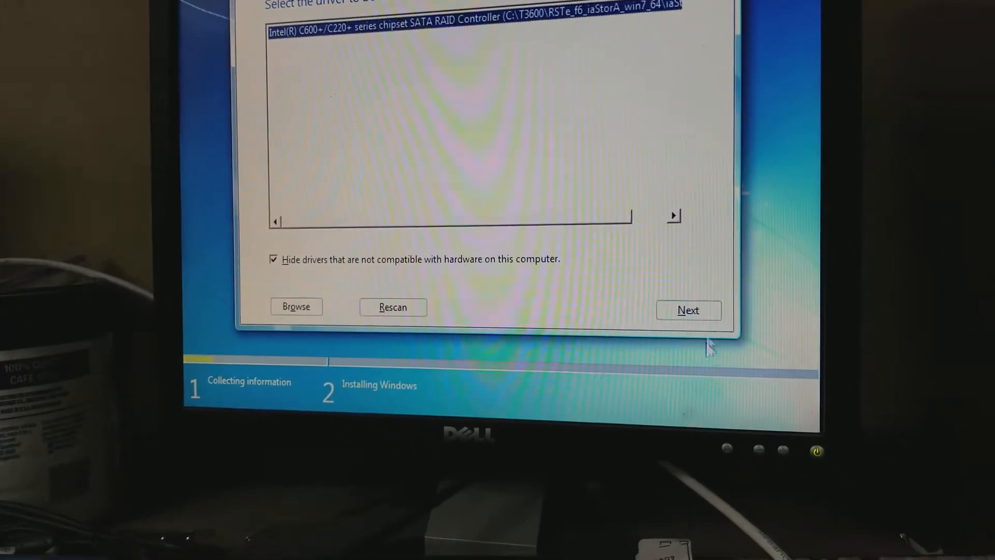
Load the Intel C600+/C220+ SATA RAID Controller driver and continue to the license terms.
left_click(688, 310)
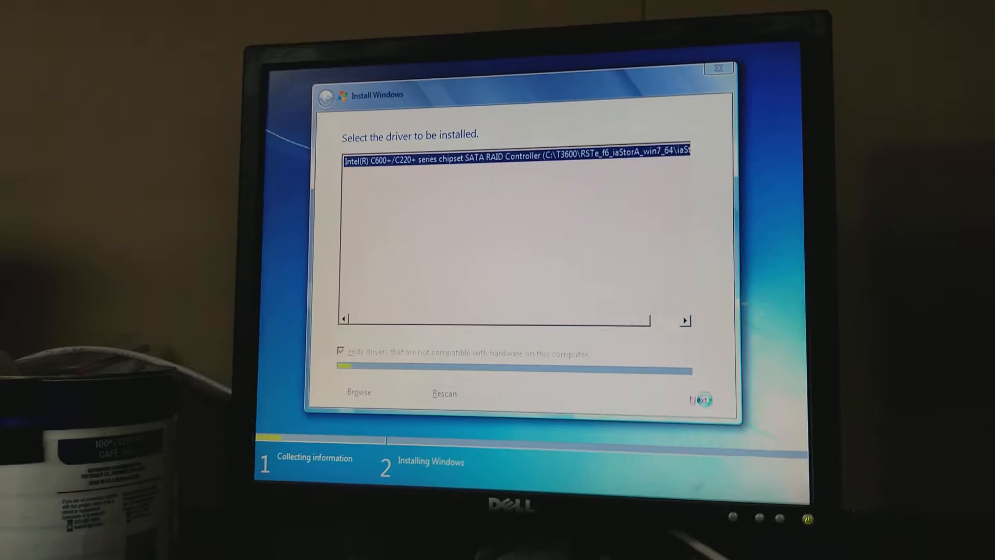
left_click(700, 399)
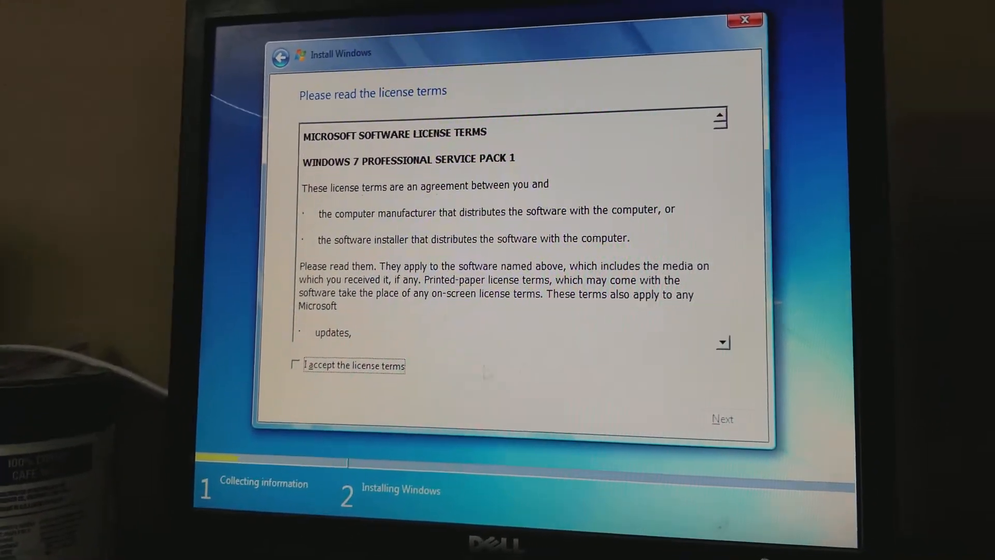
Accept the Windows 7 Professional license terms and proceed to disk selection.
left_click(289, 365)
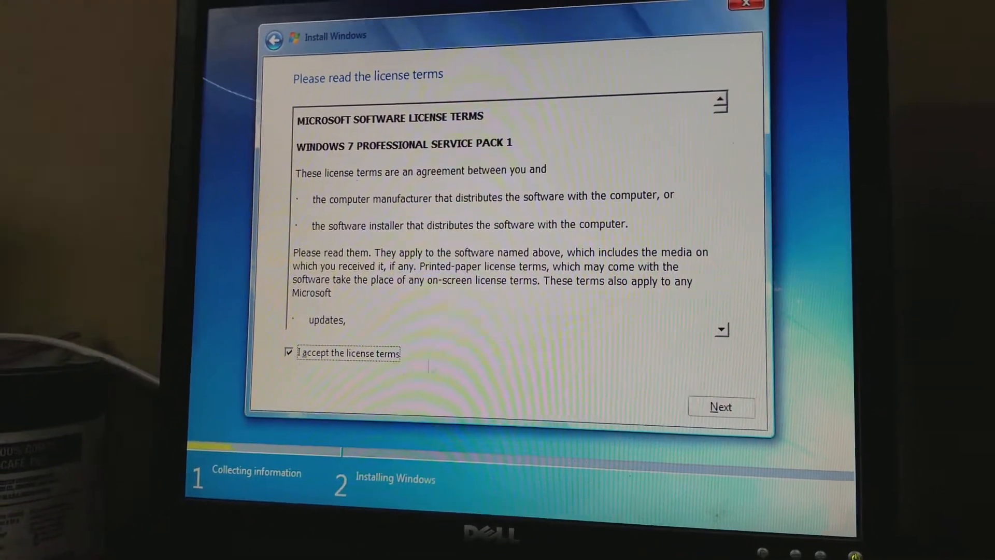
left_click(719, 406)
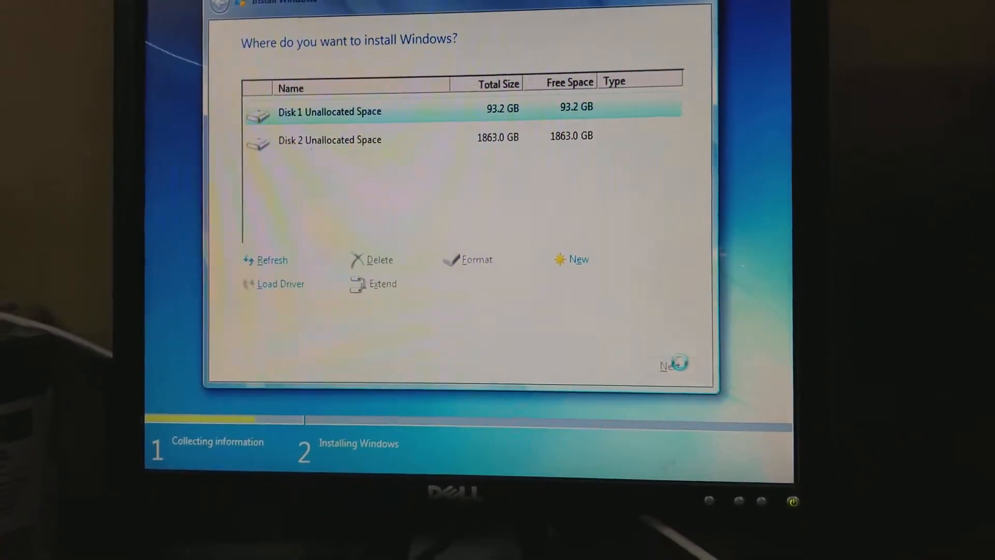
Begin installing Windows onto Disk 1 Unallocated Space, starting the file copy.
left_click(667, 365)
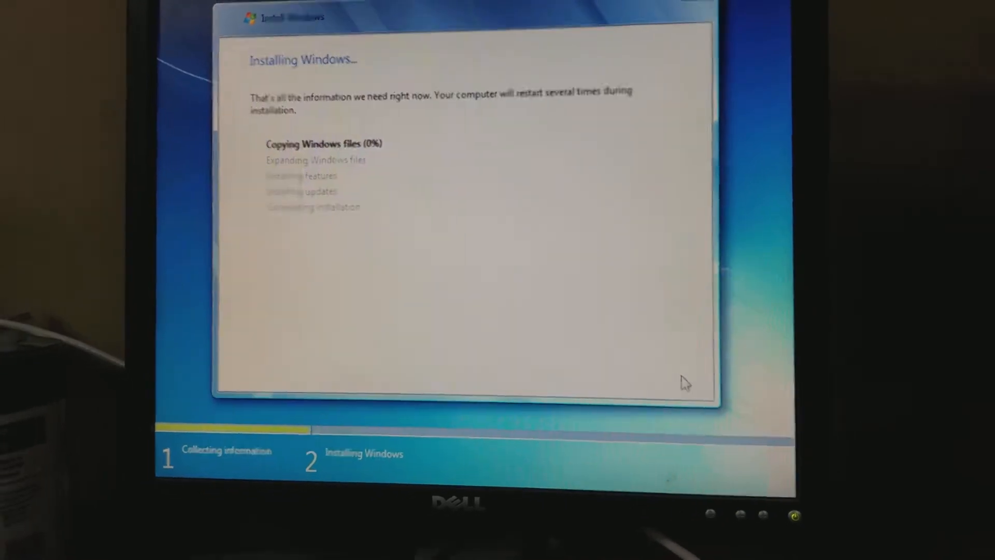